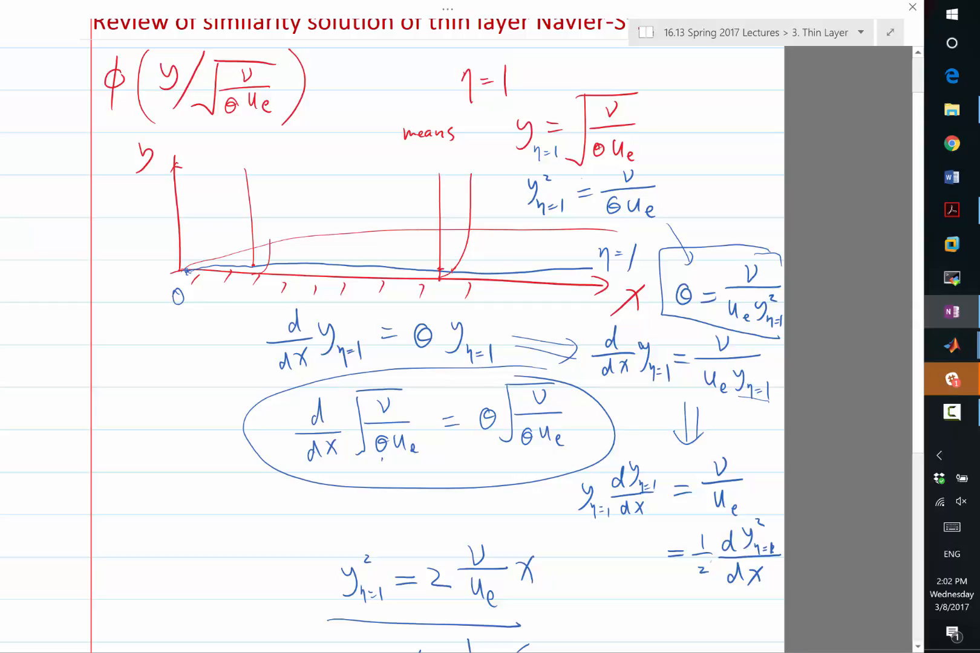
- Scroll the lecture page to the Blasius case (α = 0) equation with its boundary conditions
{"action": "scroll", "scroll_direction": "down", "scroll_amount": 3}
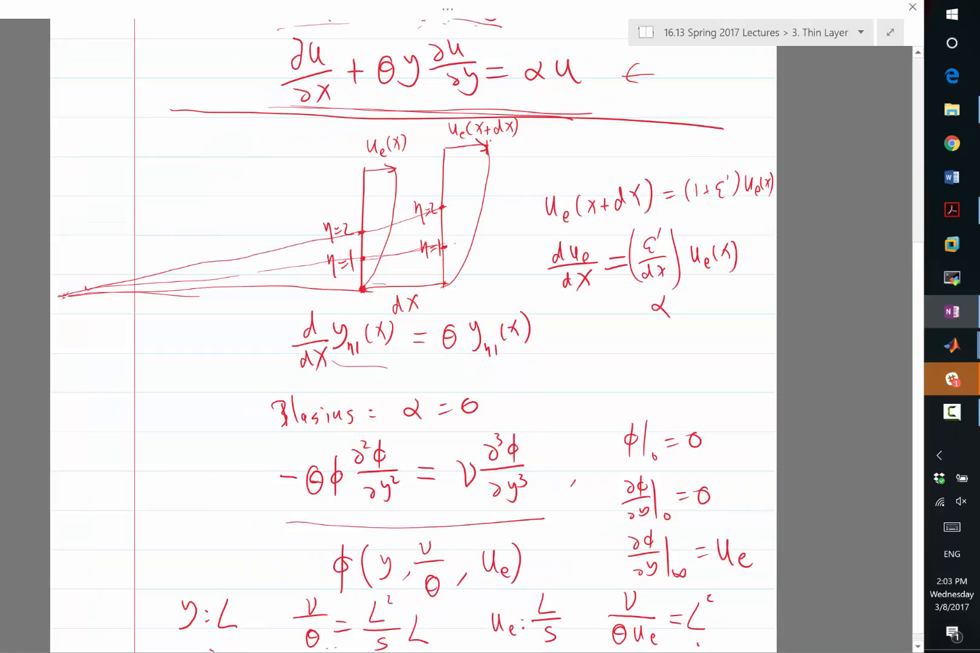
- Scroll to the displacement thickness integral with the 1.7208·√(xν/uₑ) result and velocity profile sketch
{"action": "scroll", "scroll_direction": "down", "scroll_amount": 3}
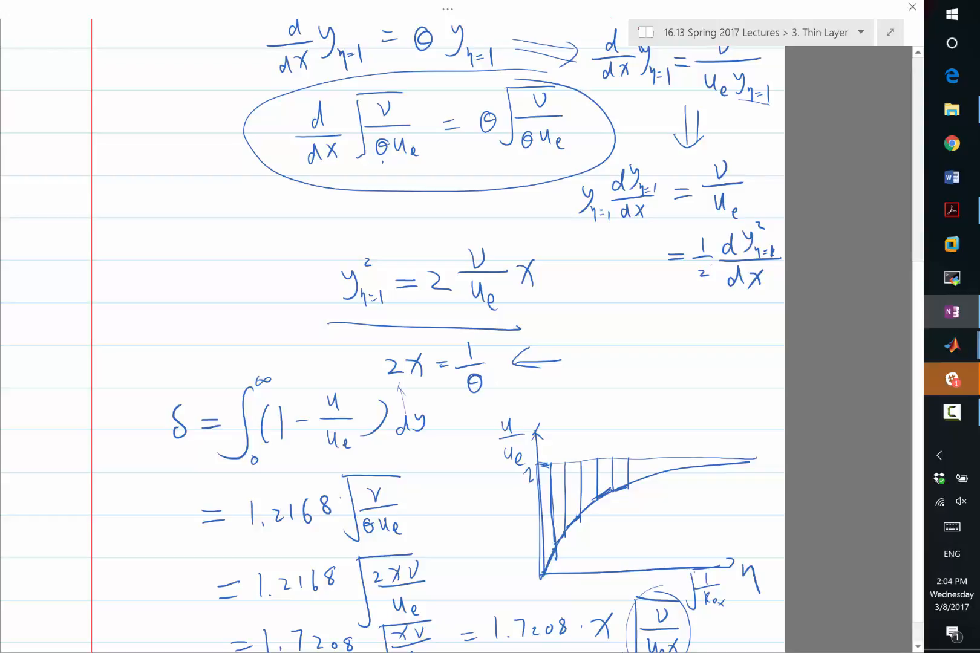
- Scroll to blank lined space and begin the tall left bracket of a new matrix sketch
{"action": "scroll", "scroll_direction": "down", "scroll_amount": 3}
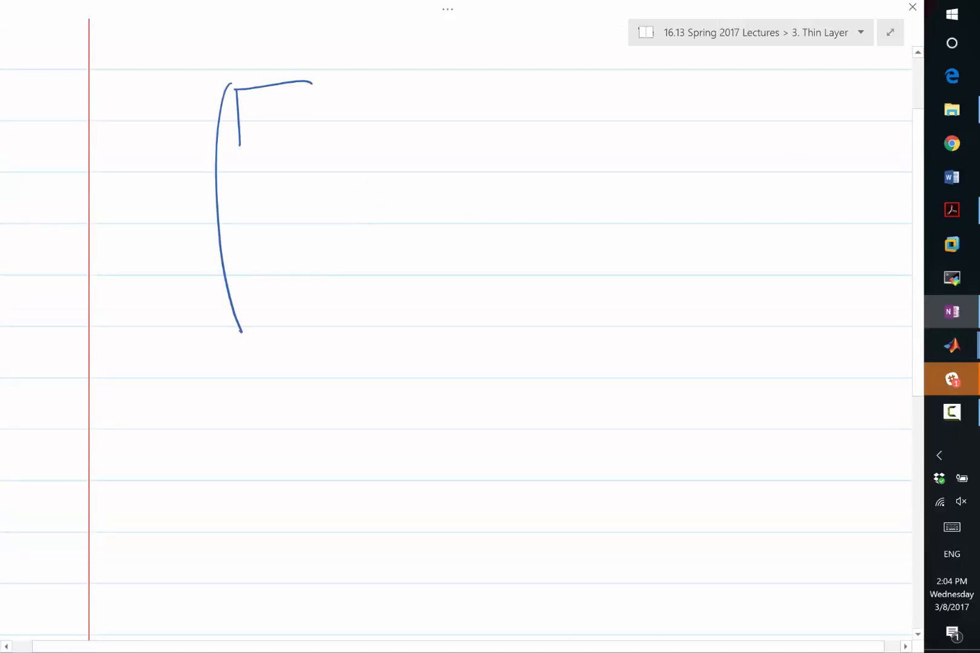
- Draw seven diagonal-hatched square blocks arranged in three rows inside the bracket
{"action": "left_click_drag", "start_coordinate": [243, 94], "coordinate": [300, 144]}
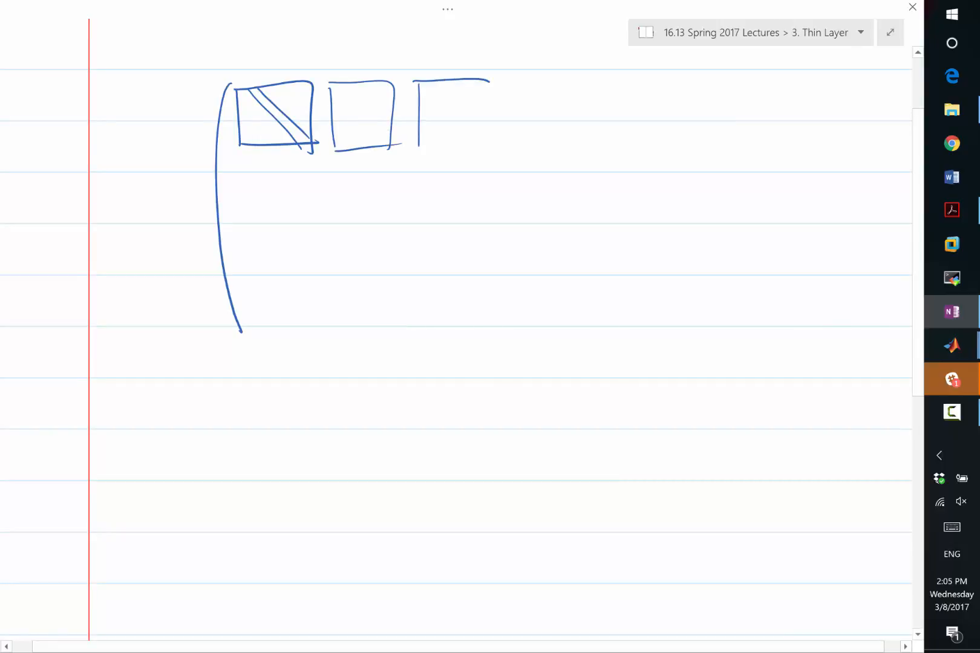
{"action": "left_click_drag", "start_coordinate": [428, 87], "coordinate": [494, 154]}
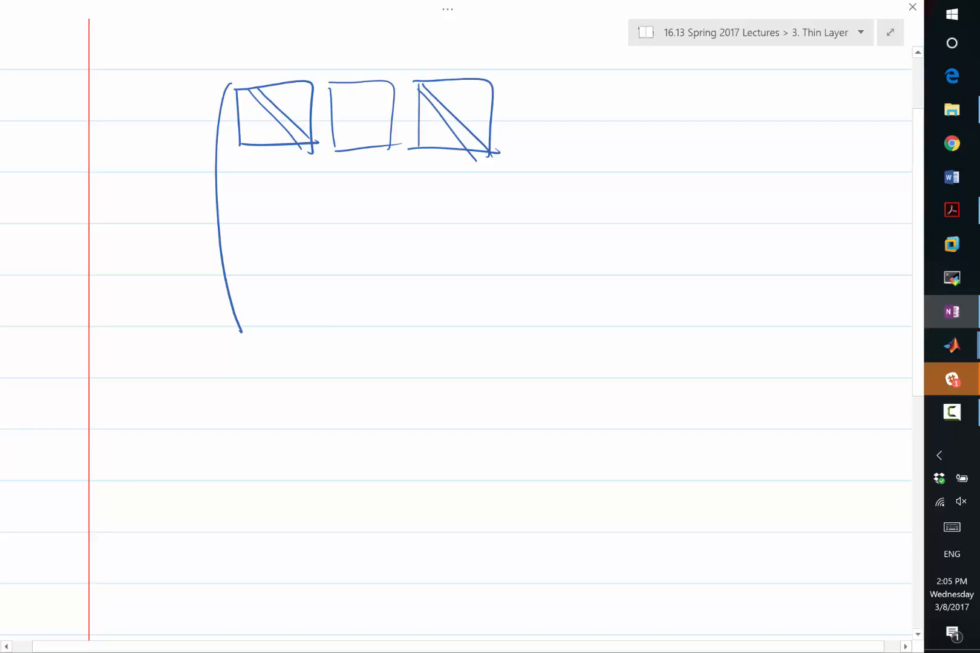
{"action": "left_click_drag", "start_coordinate": [237, 166], "coordinate": [316, 222]}
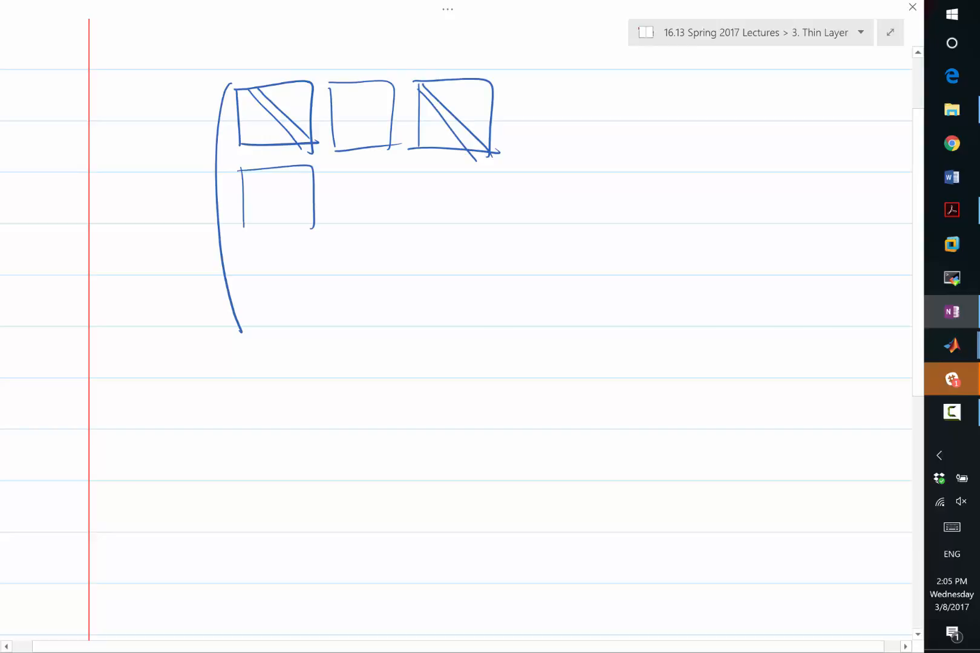
{"action": "left_click_drag", "start_coordinate": [237, 175], "coordinate": [318, 231]}
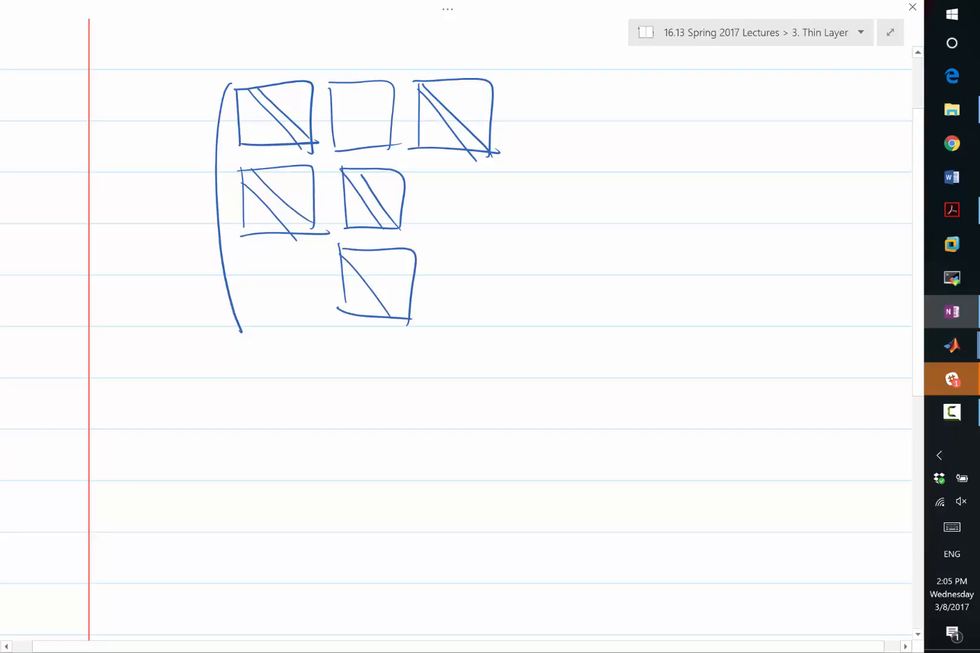
{"action": "left_click_drag", "start_coordinate": [438, 251], "coordinate": [525, 325]}
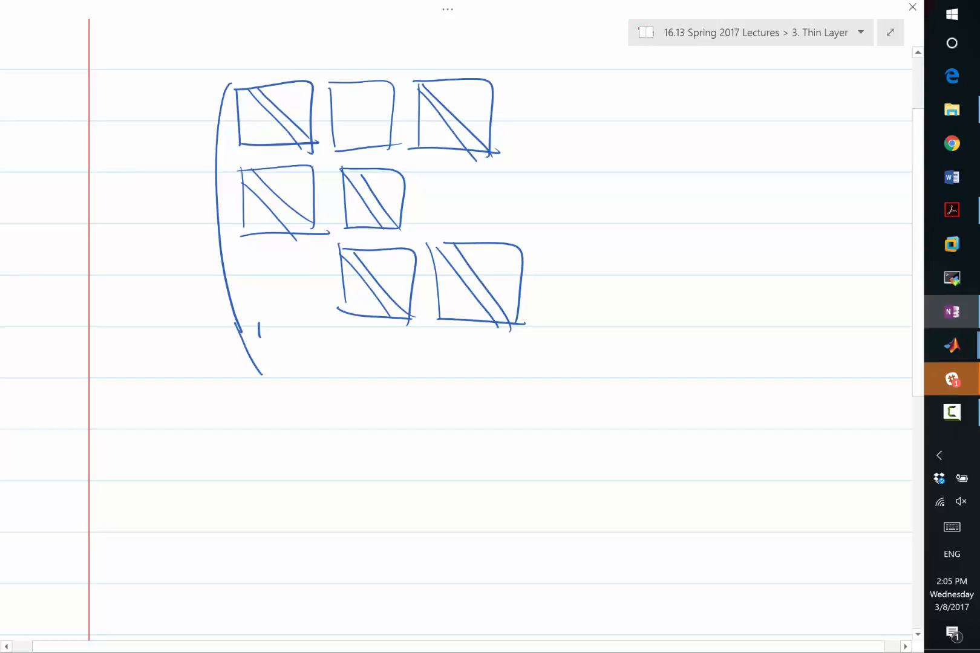
- Add small marks beneath the matrix and circle entries inside three of the blocks
{"action": "left_click", "coordinate": [341, 347]}
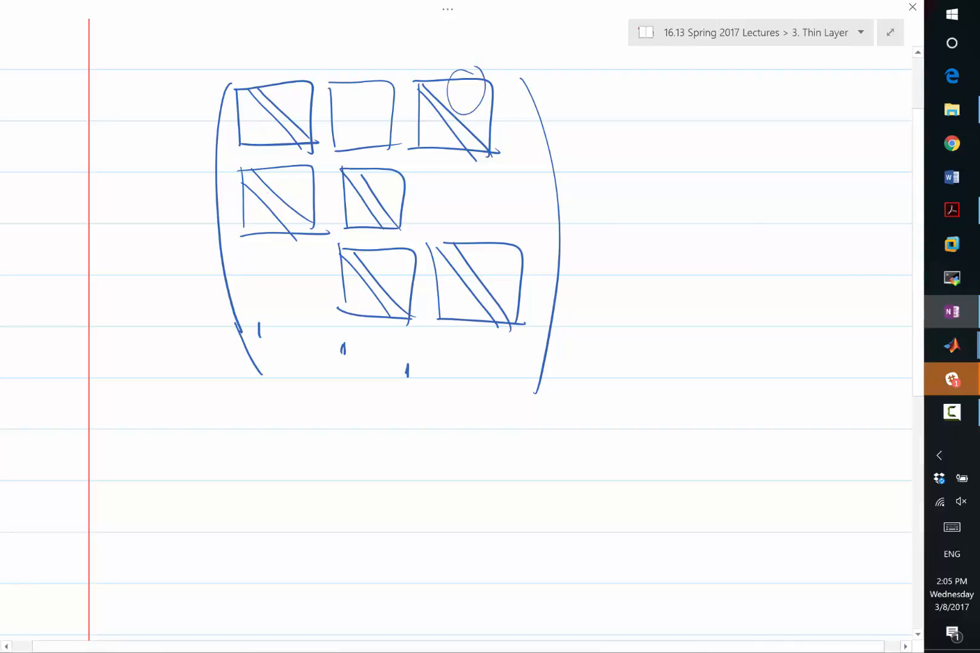
{"action": "left_click_drag", "start_coordinate": [262, 200], "coordinate": [375, 294]}
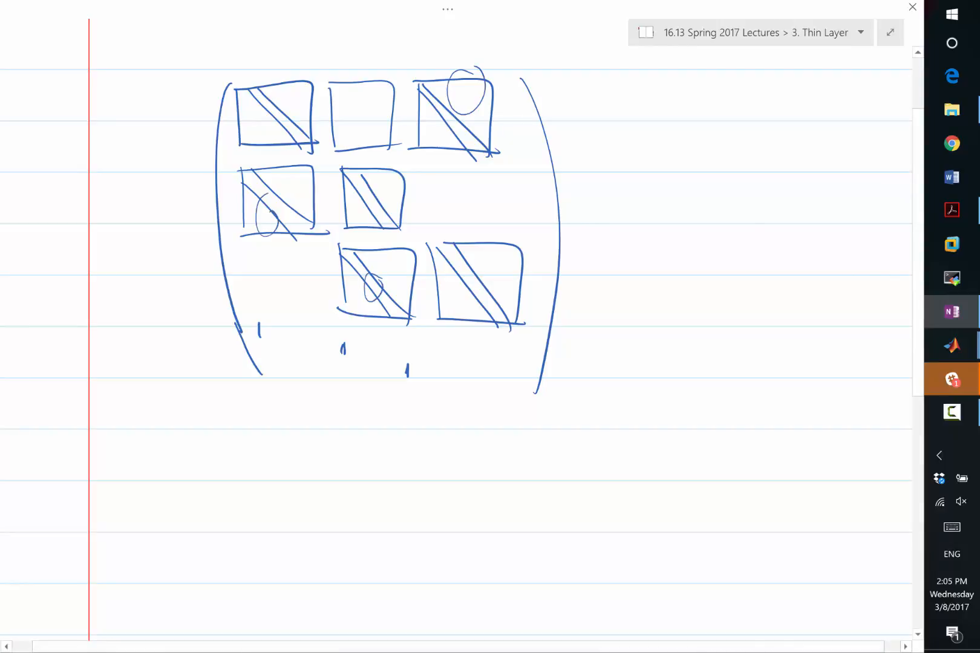